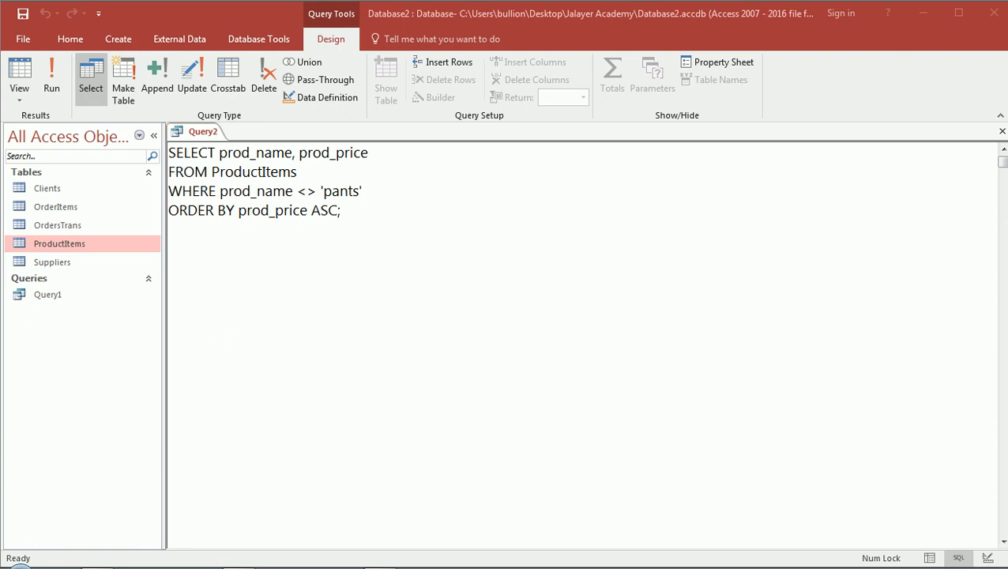
mouse_move(311, 289)
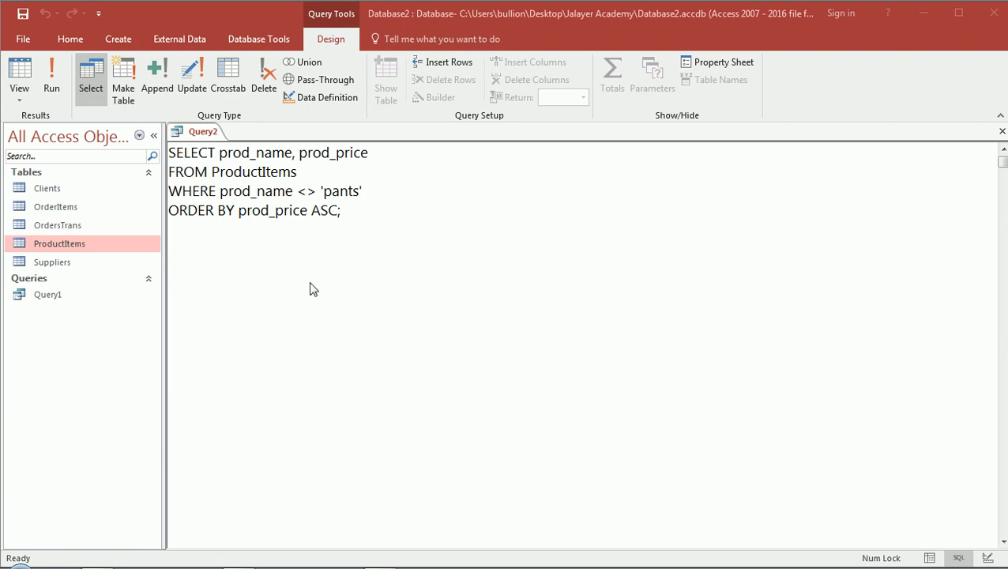
mouse_move(332, 237)
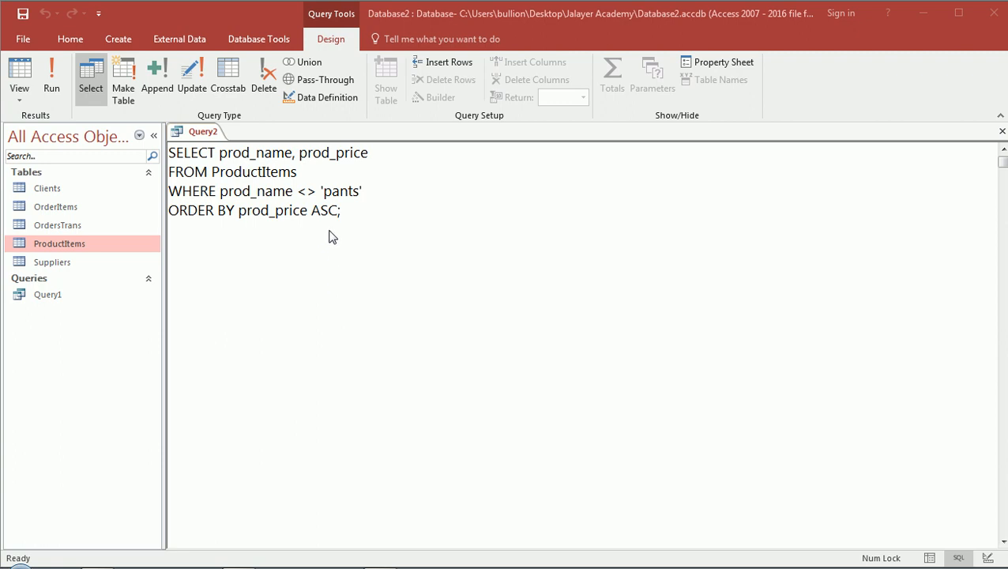
mouse_move(357, 212)
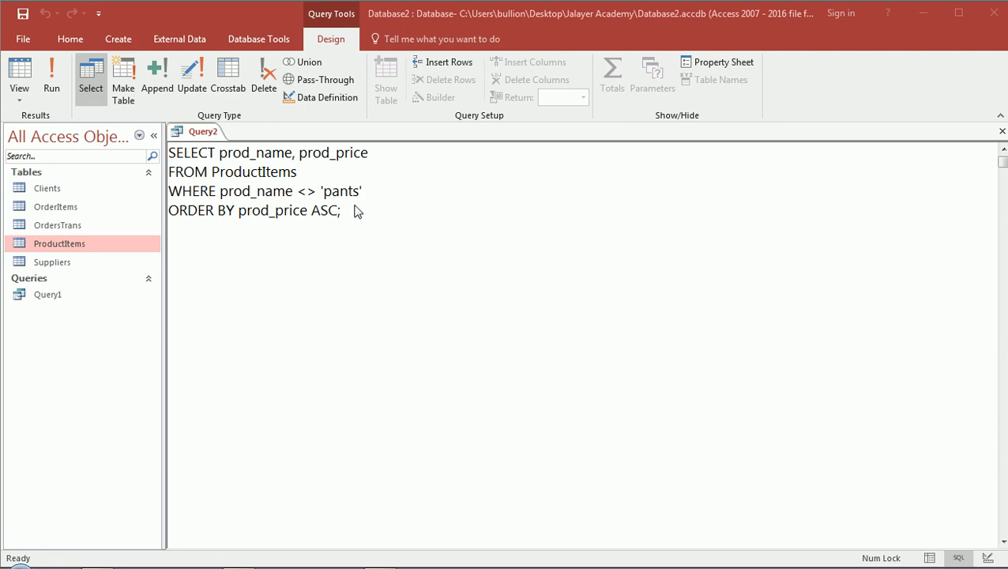
Delete the ORDER BY clause so the query only excludes pants from ProductItems.
double_click(350, 191)
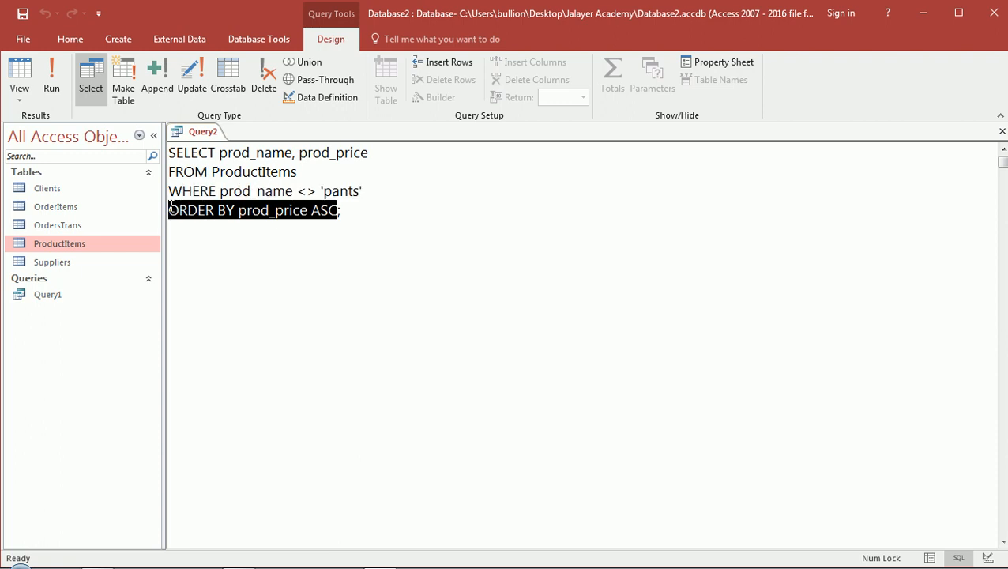
key(Delete)
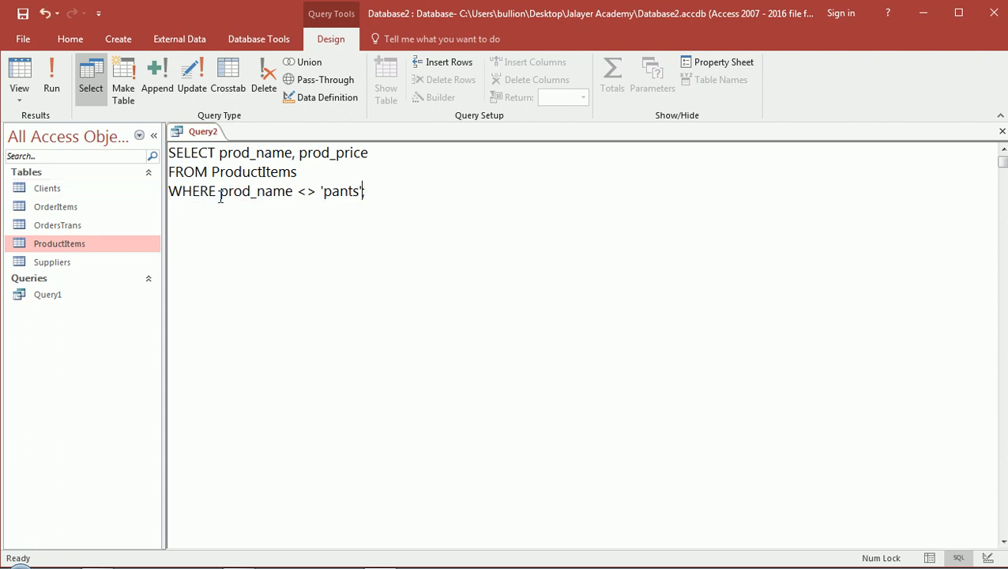
Highlight the requested columns, the ProductItems table name and the WHERE line to review the query.
double_click(233, 152)
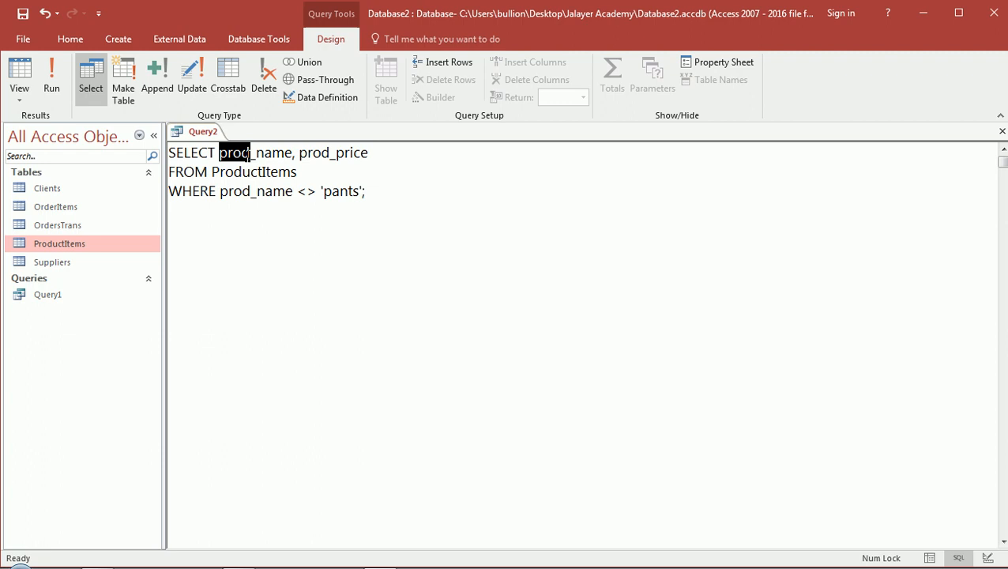
drag(220, 152, 368, 152)
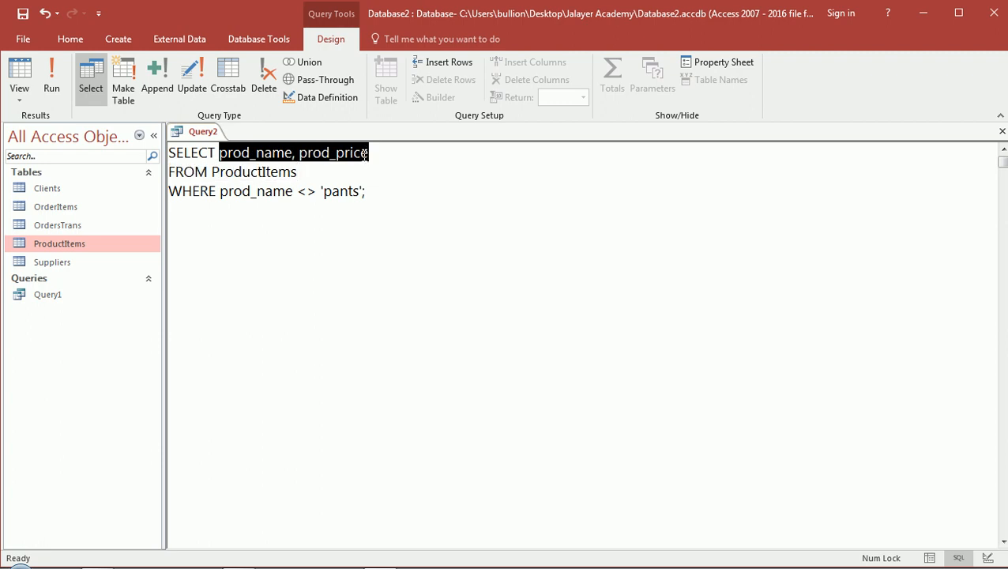
double_click(253, 171)
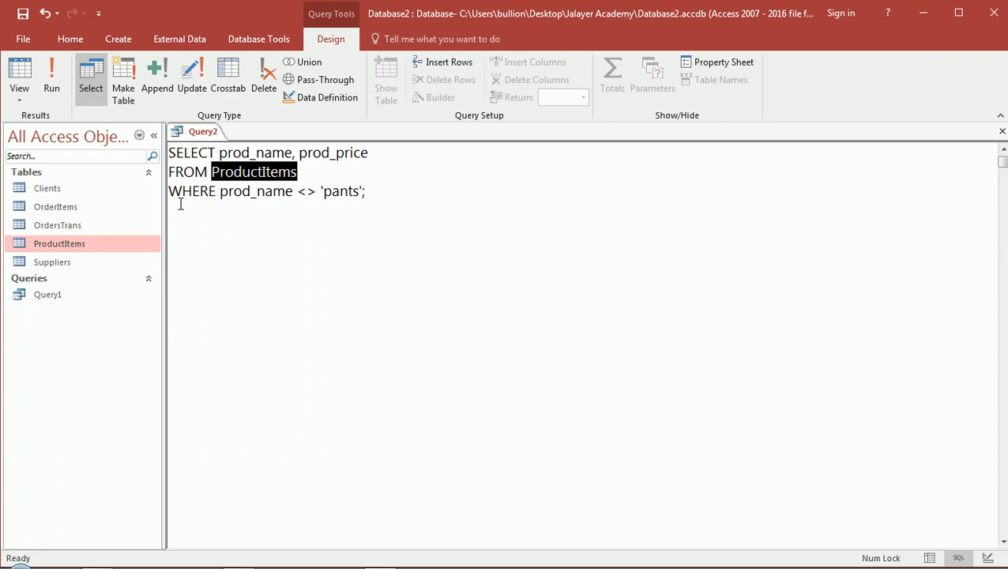
double_click(240, 191)
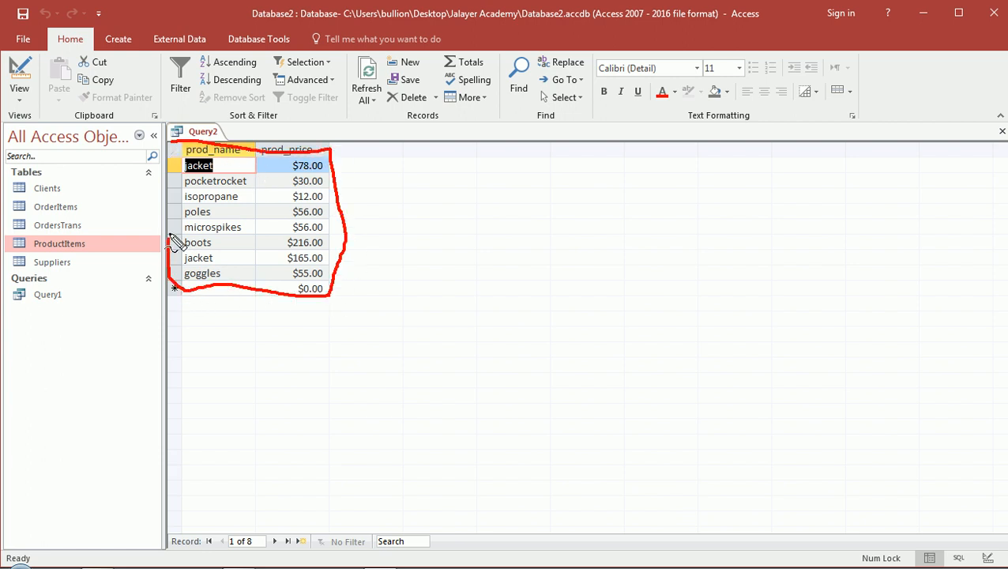
mouse_move(199, 237)
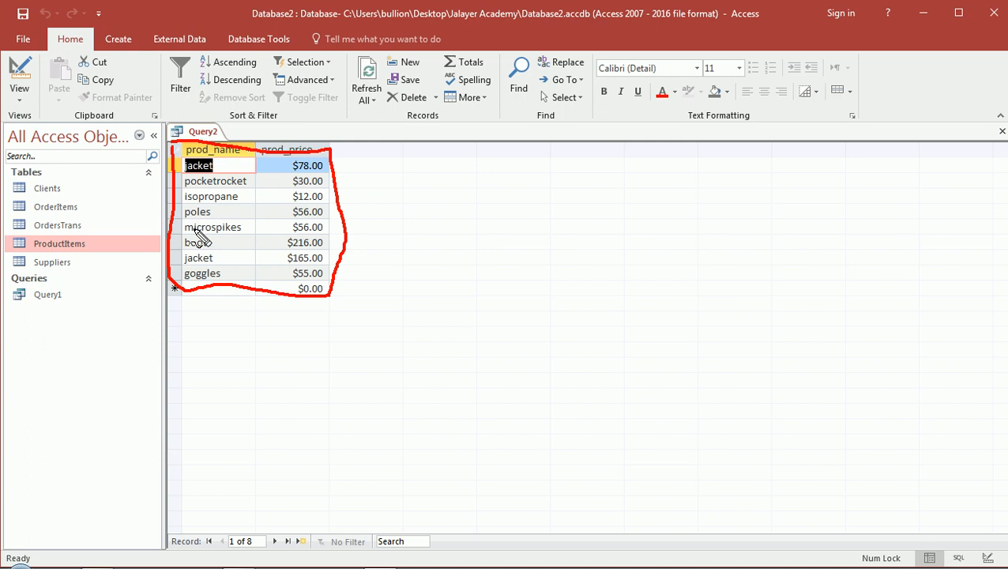
mouse_move(316, 279)
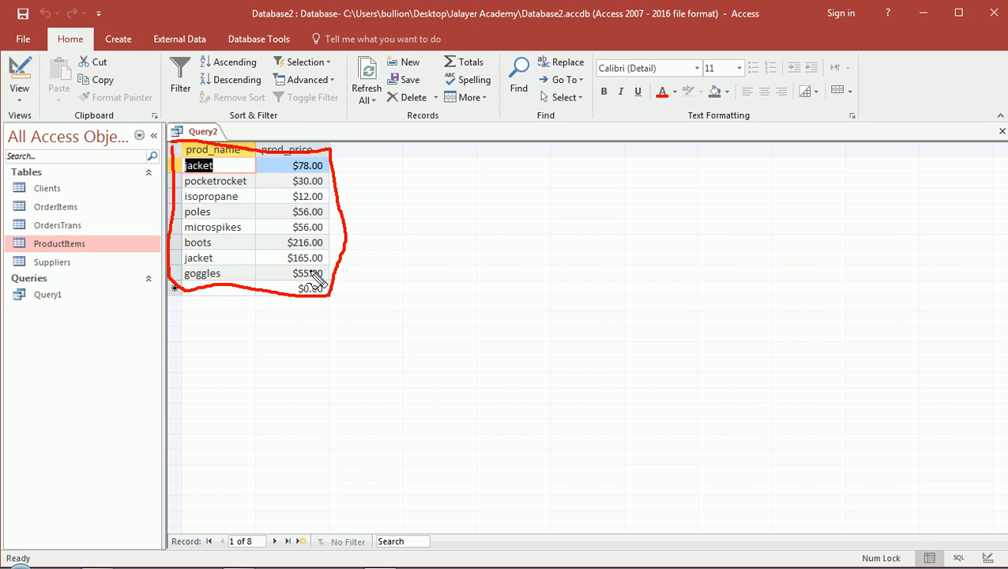
mouse_move(281, 165)
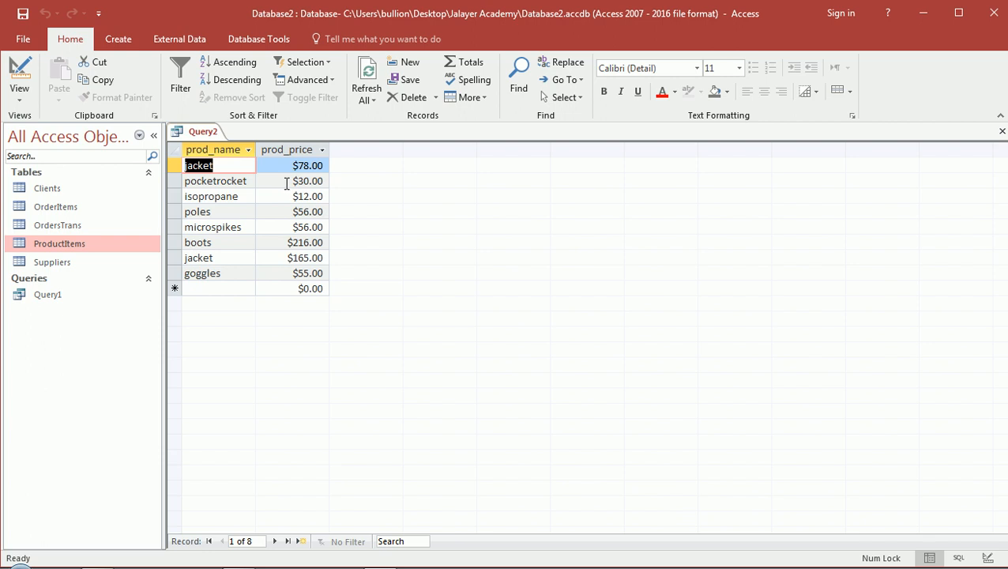
mouse_move(288, 181)
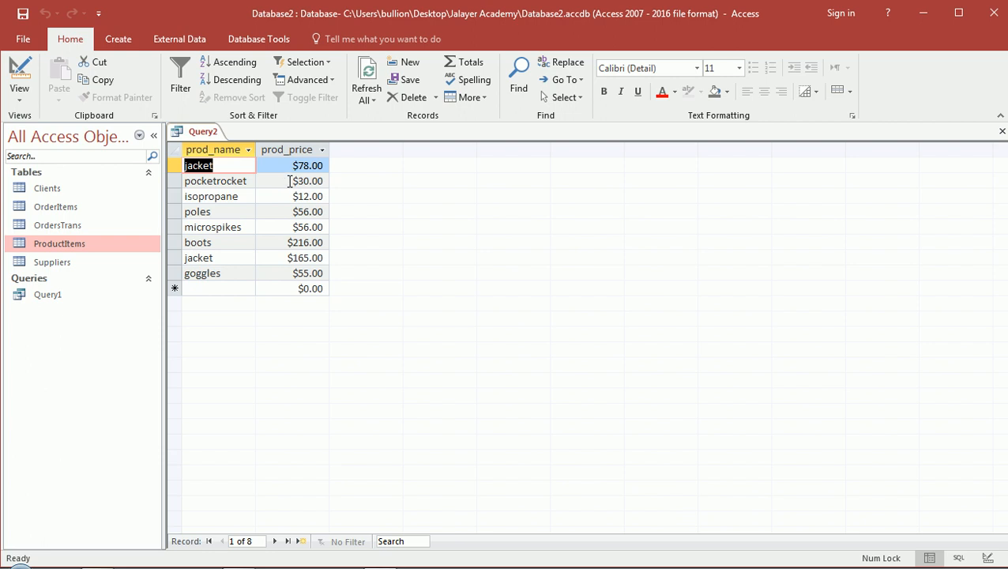
mouse_move(316, 203)
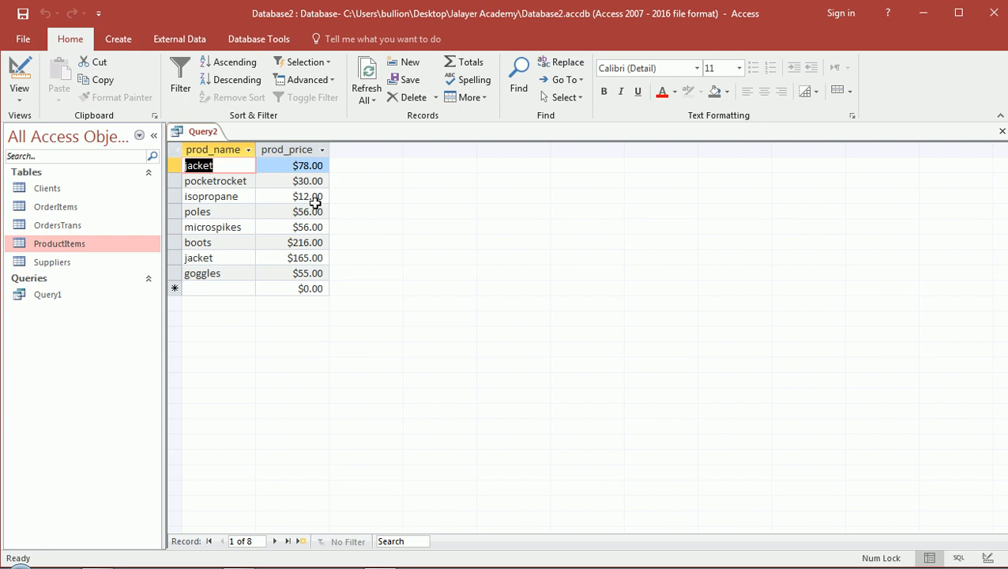
mouse_move(298, 215)
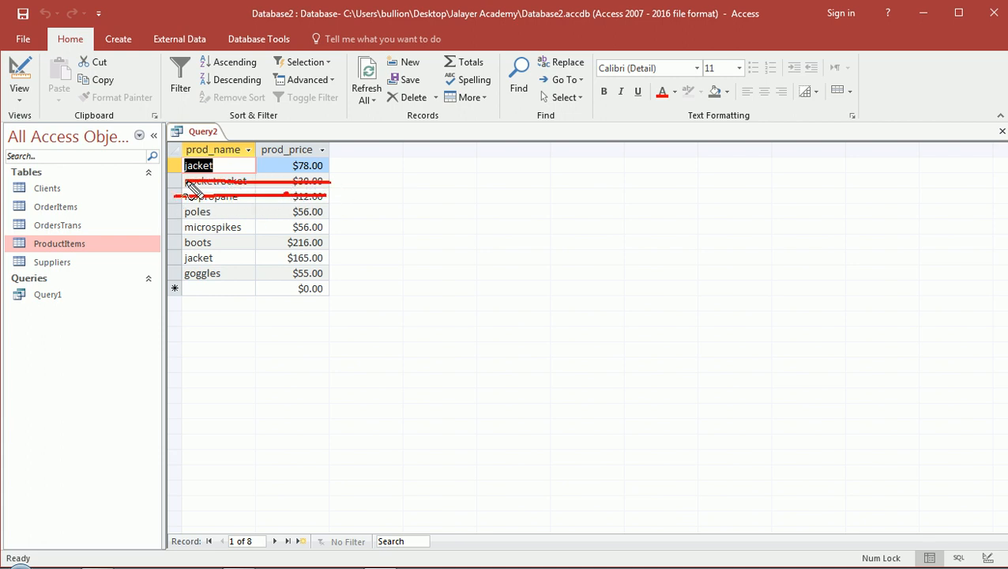
mouse_move(228, 405)
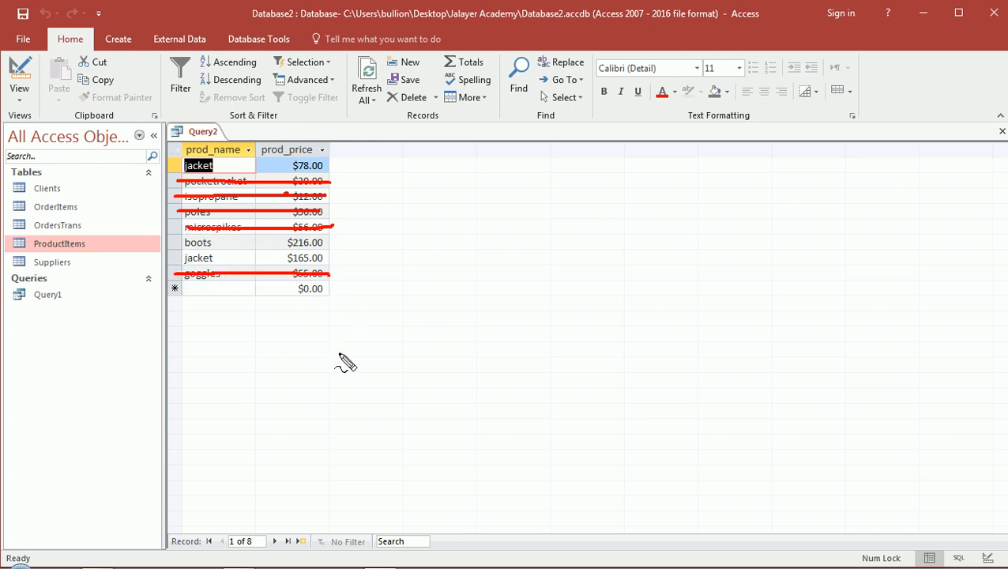
mouse_move(299, 257)
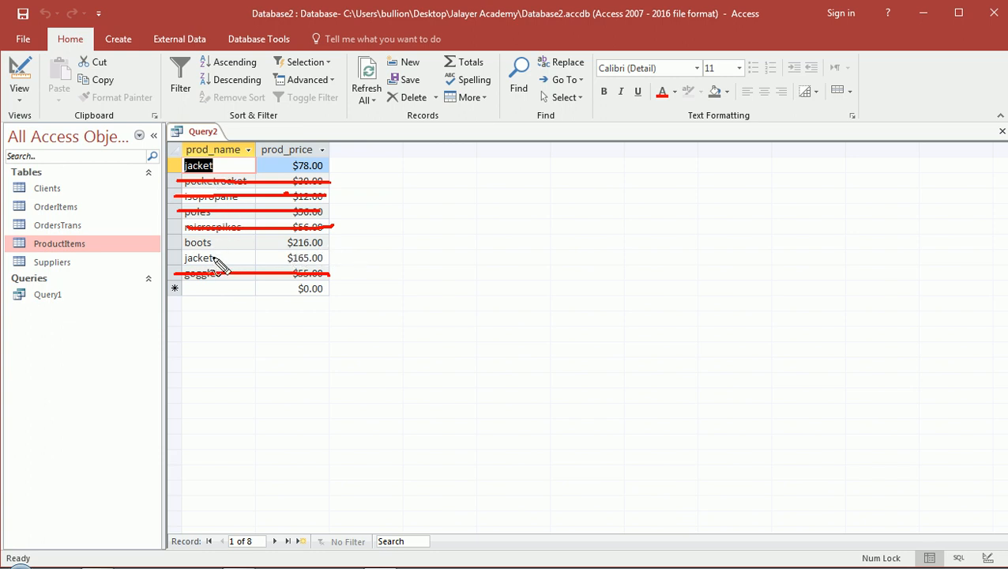
mouse_move(51, 118)
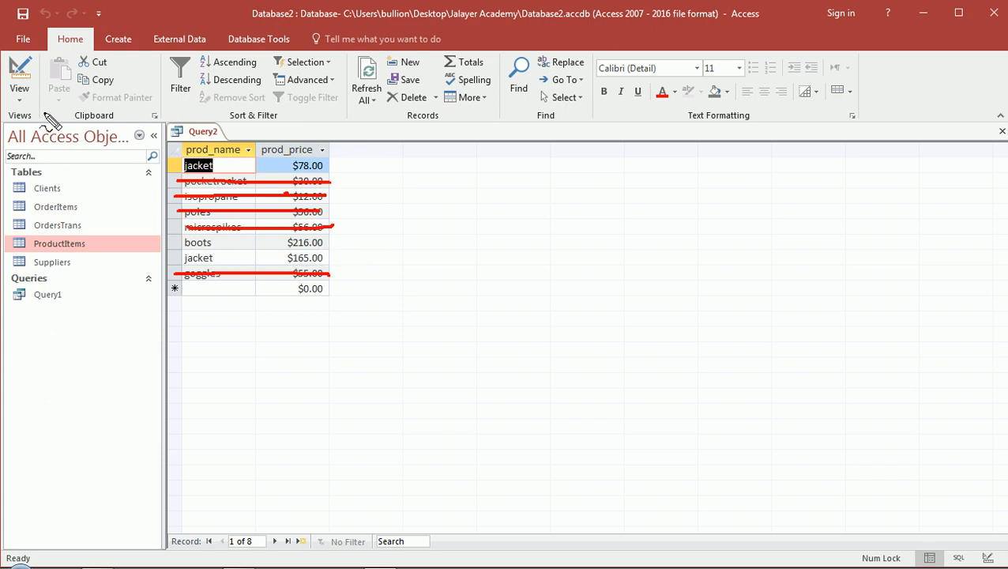
In SQL view, extend the WHERE clause with AND prod_price > 60.
click(19, 76)
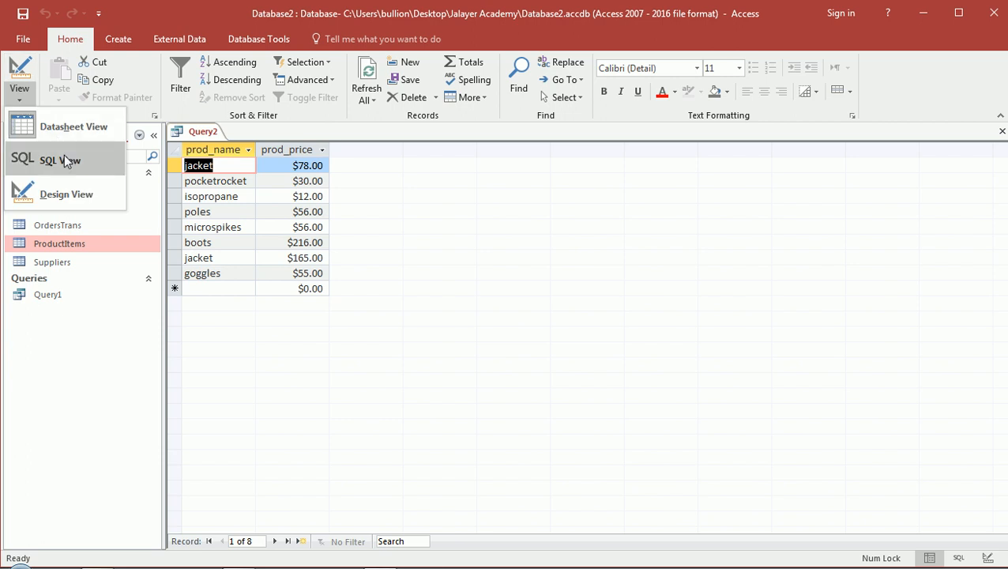
click(60, 160)
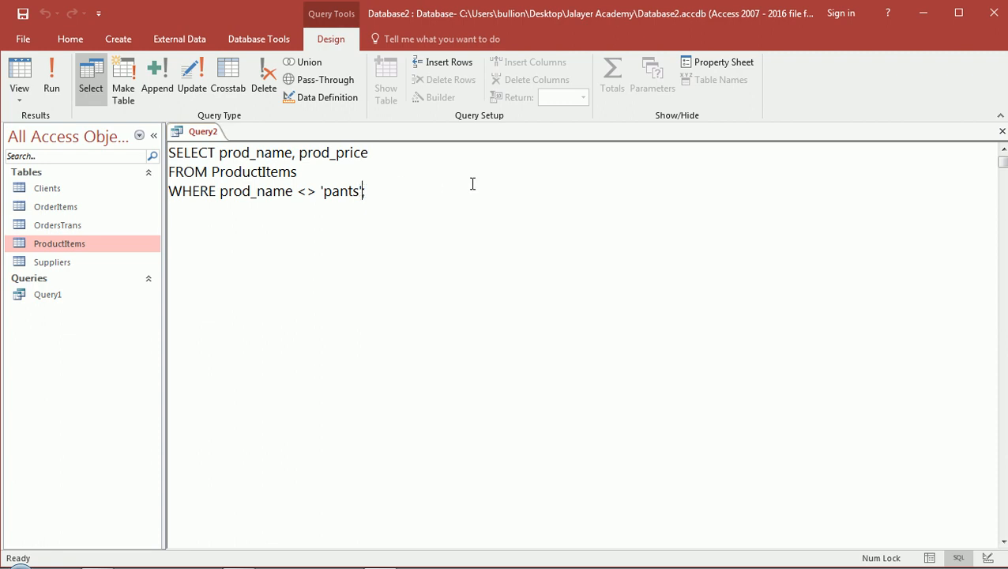
text(;)
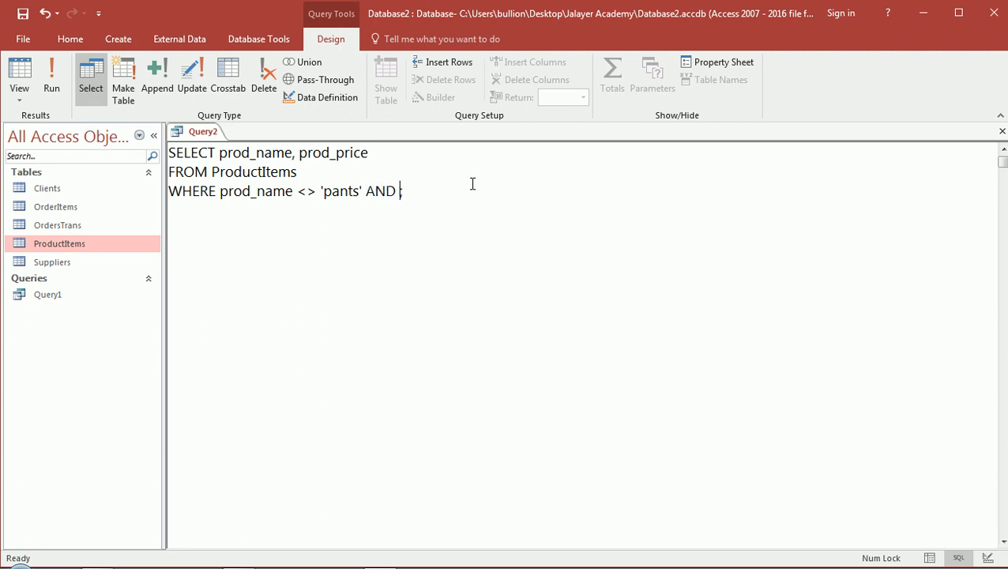
text(prod;)
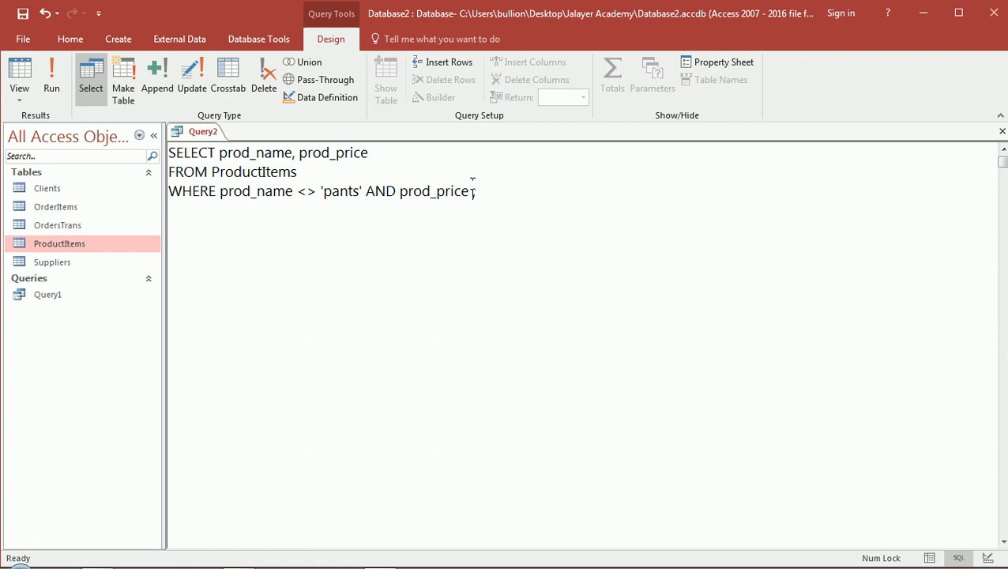
text(> 60)
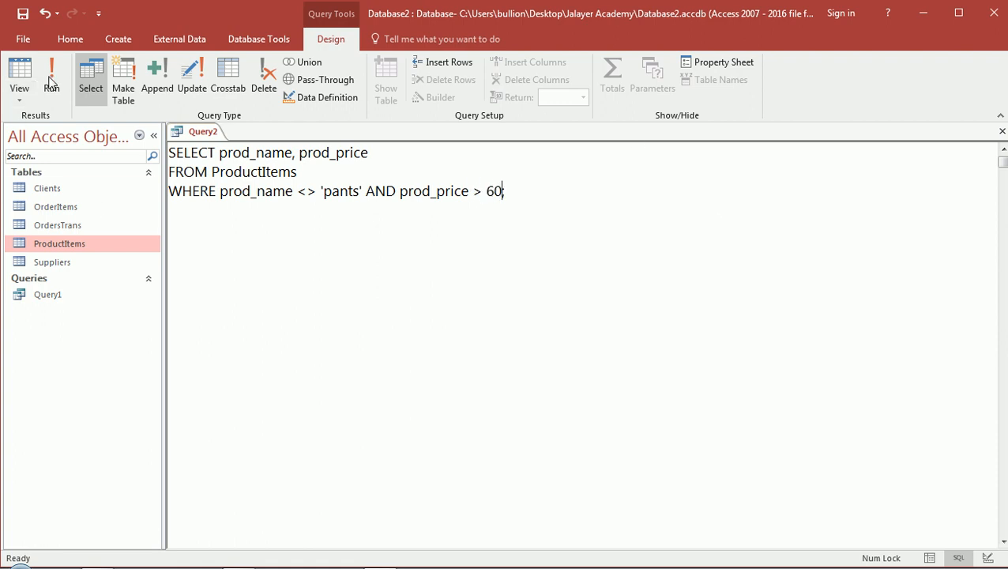
click(50, 76)
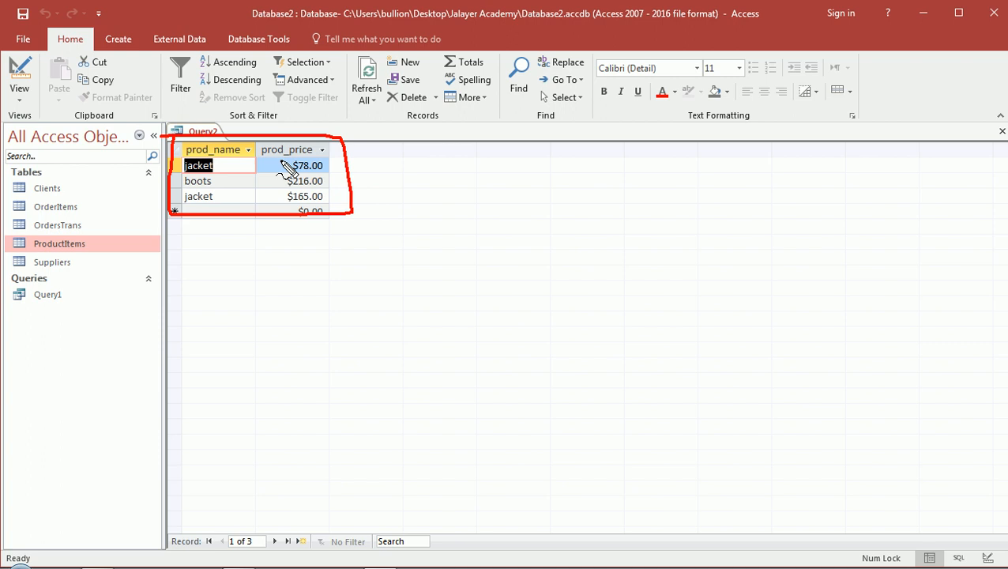
mouse_move(253, 167)
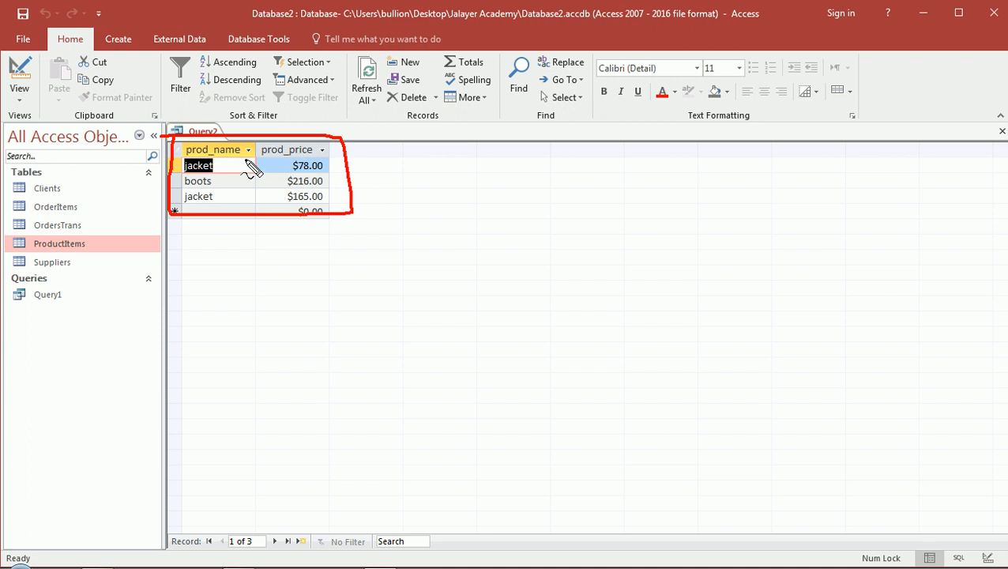
mouse_move(287, 174)
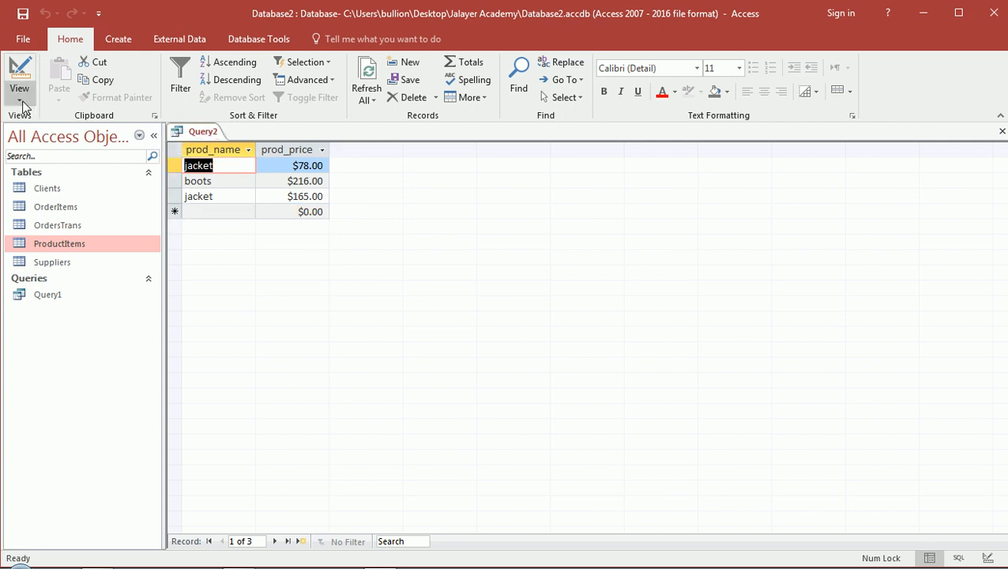
In SQL view, replace the AND between the two conditions with OR.
click(19, 75)
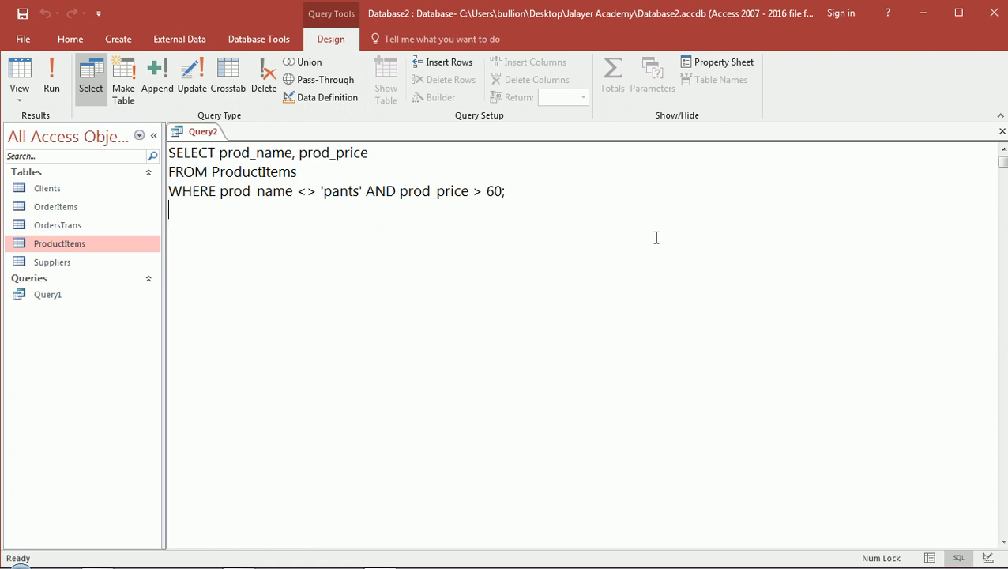
mouse_move(512, 214)
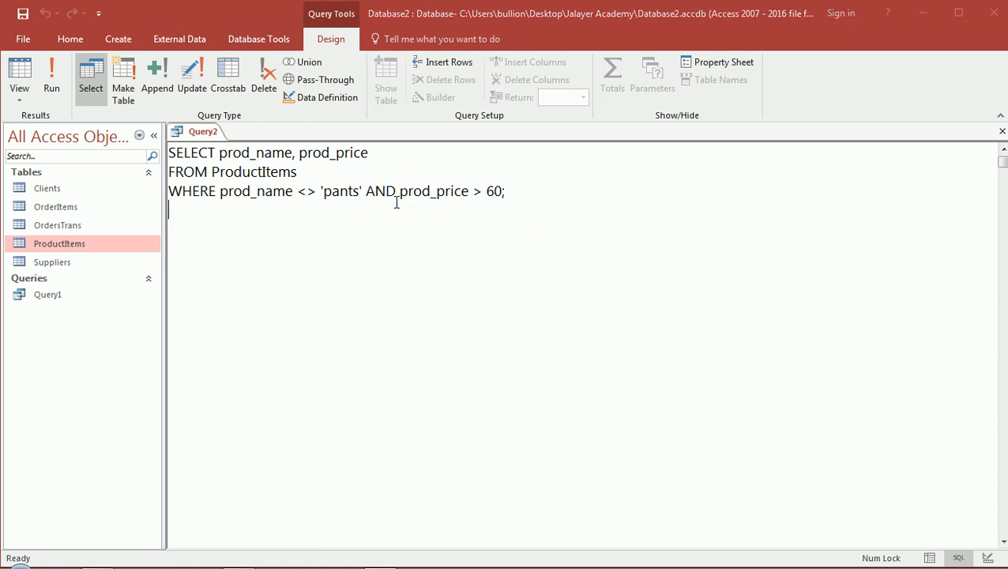
double_click(379, 190)
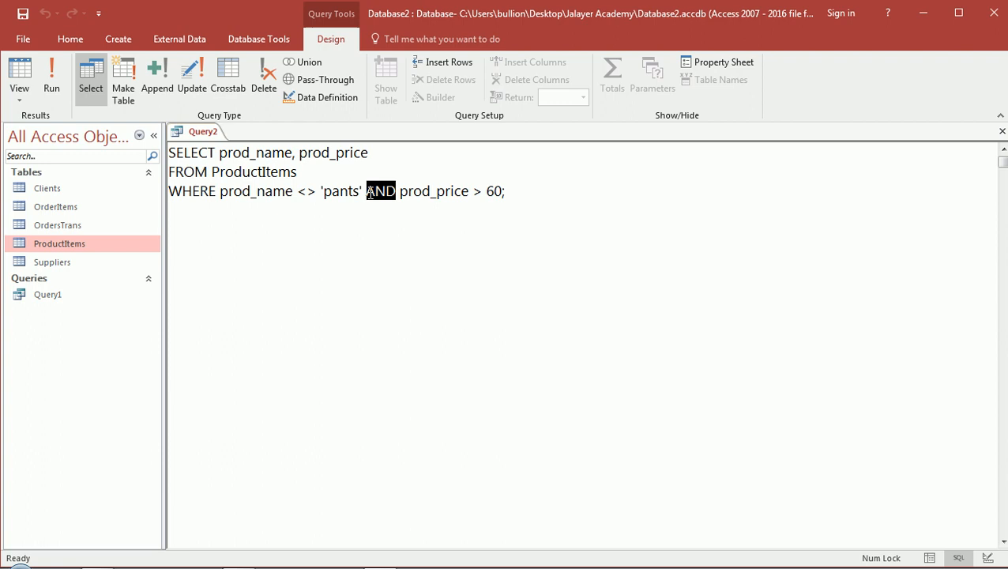
text(OR)
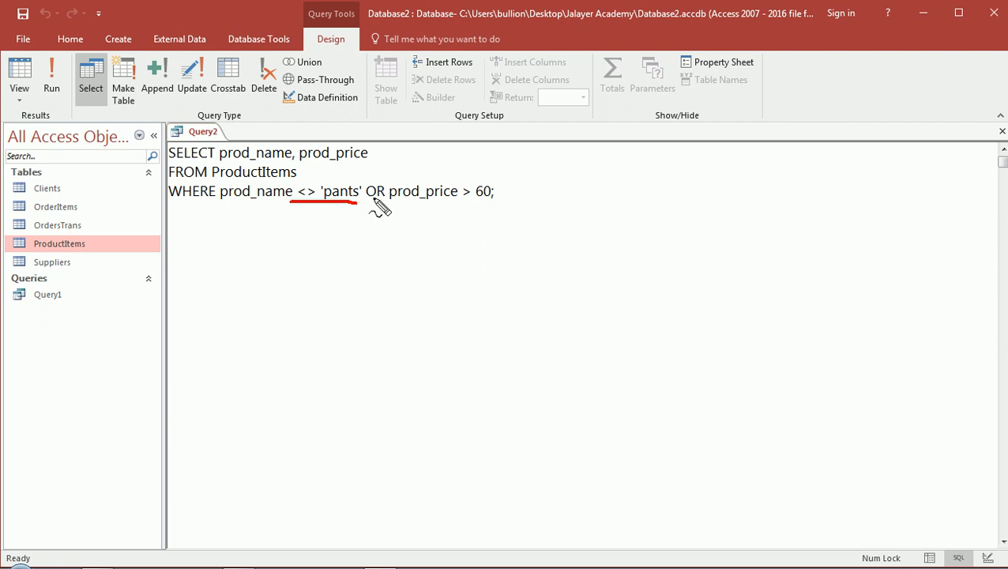
mouse_move(468, 202)
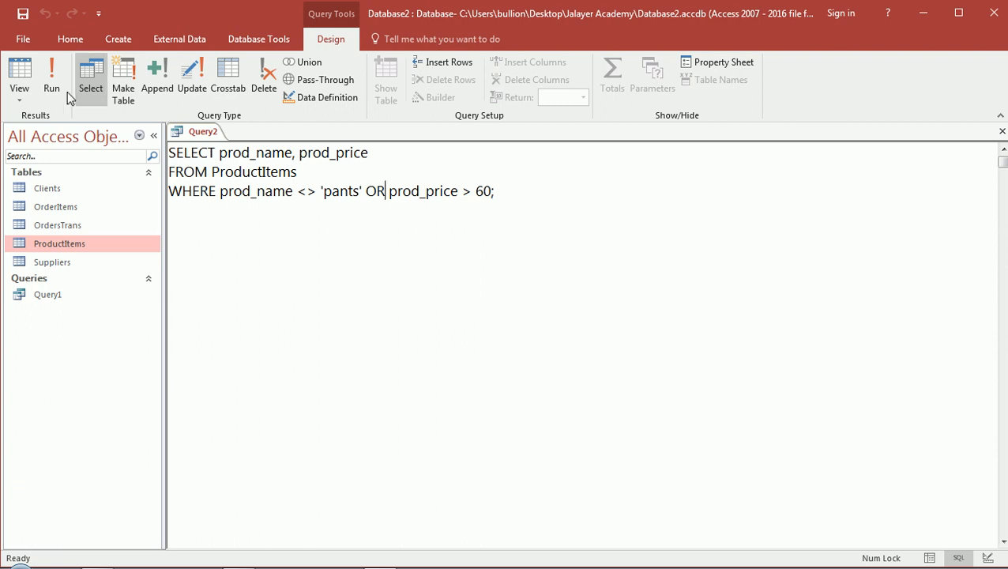
mouse_move(51, 76)
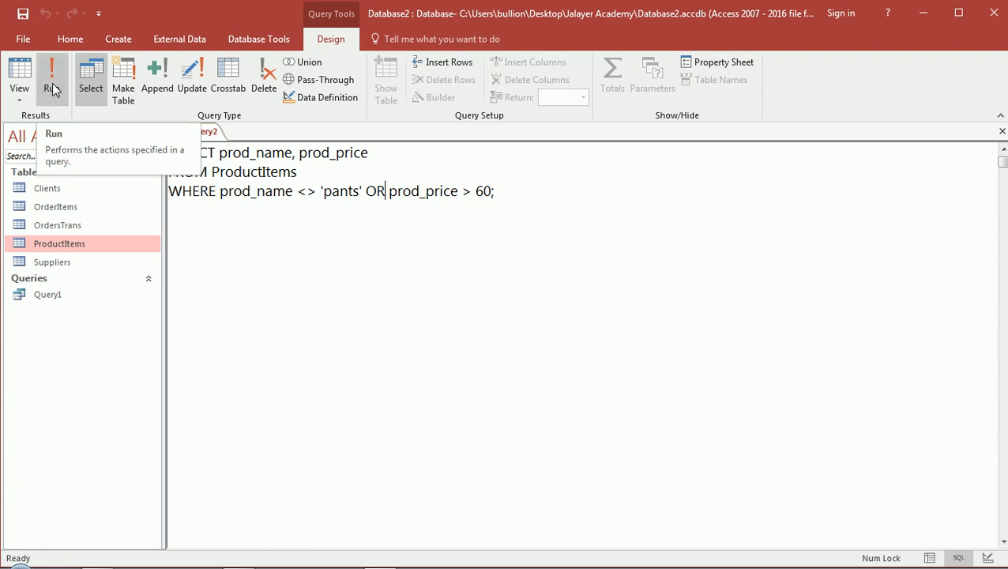
Run the OR query, returning nine products including pants at $80.00.
click(51, 75)
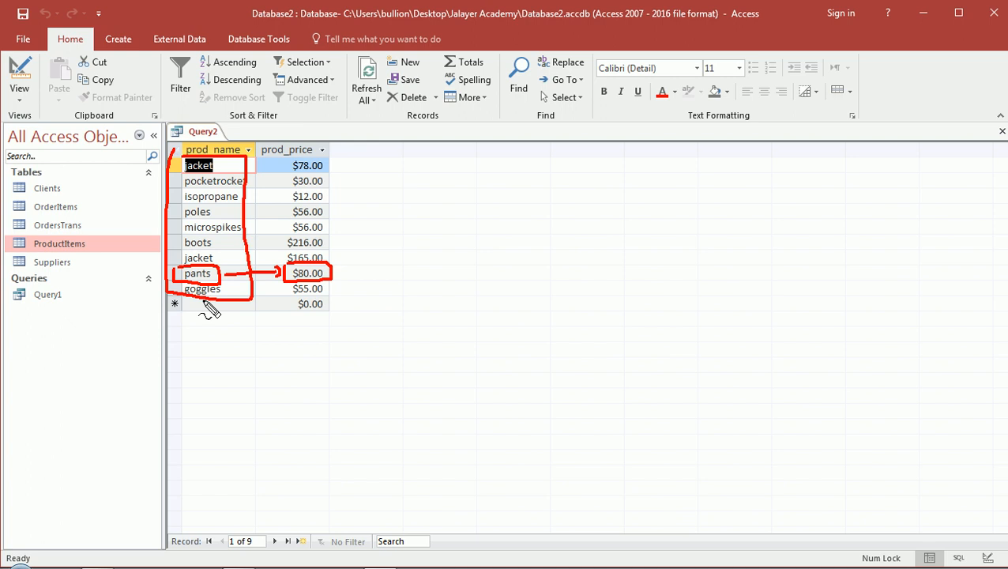
mouse_move(224, 271)
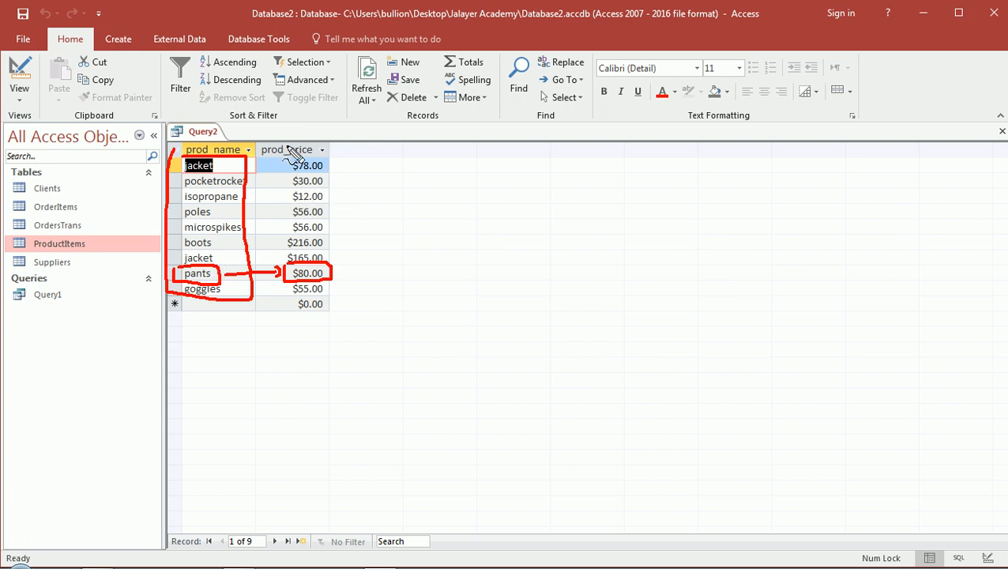
mouse_move(300, 181)
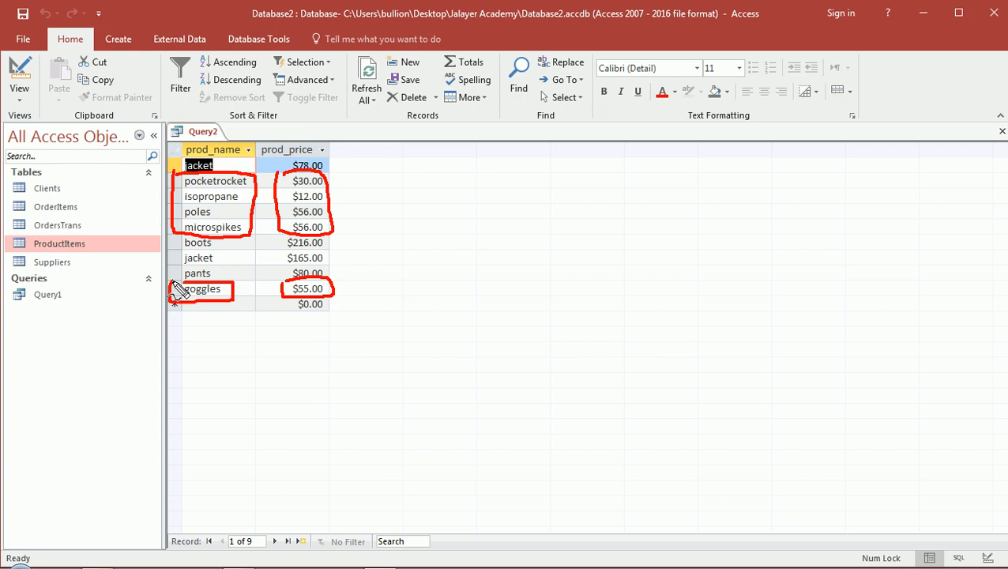
mouse_move(135, 285)
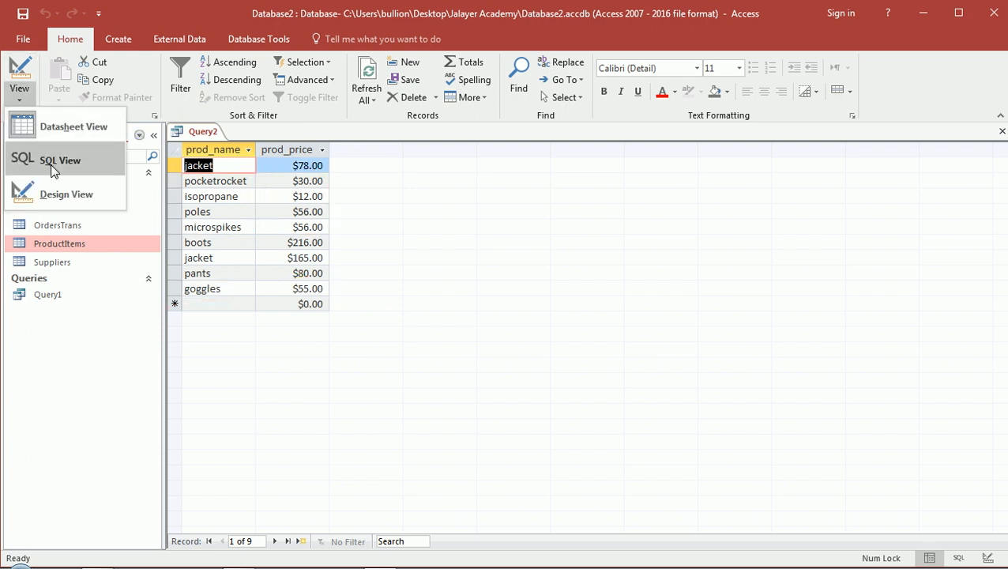
Recheck the OR query results in Datasheet view and return to its SQL text.
click(60, 160)
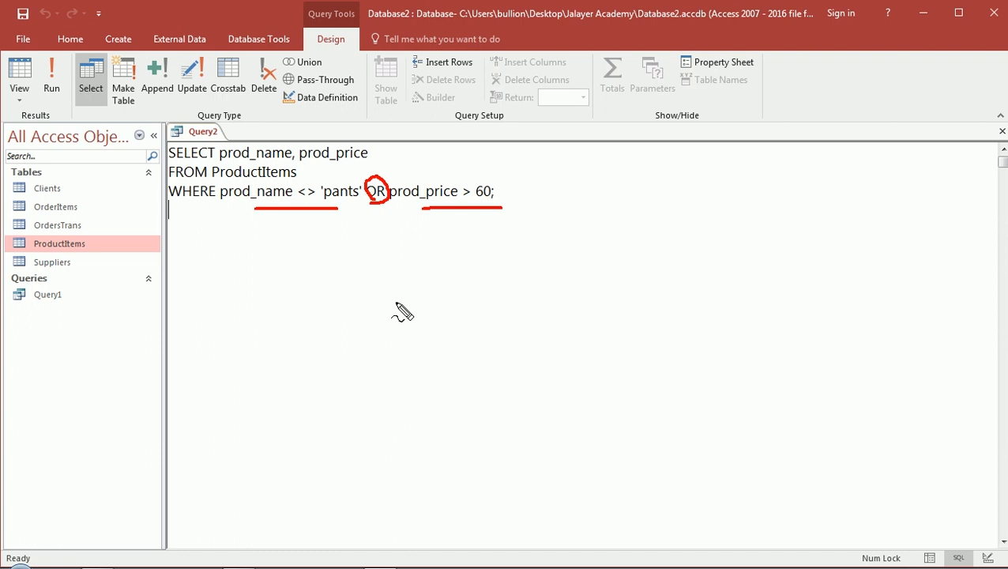
mouse_move(455, 234)
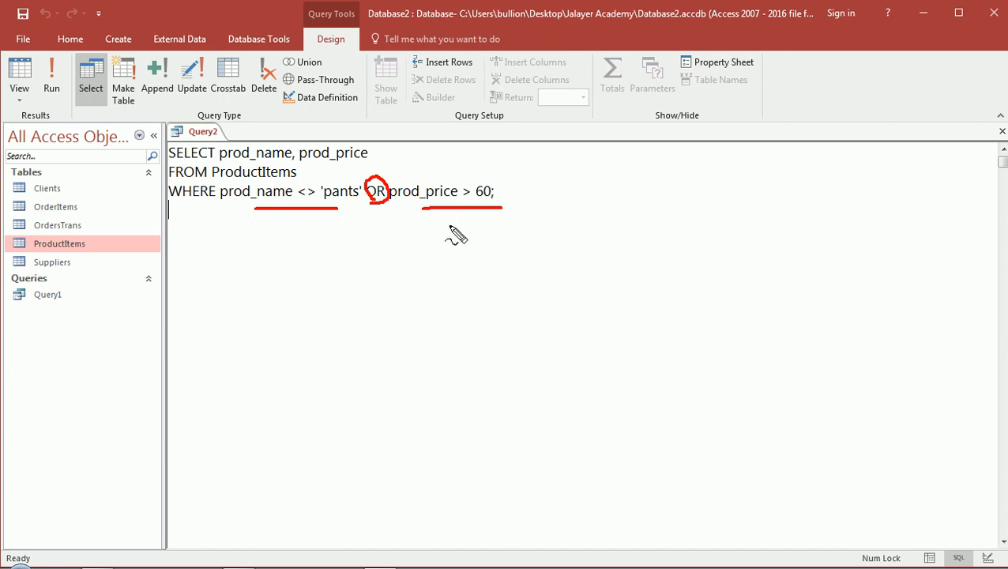
click(51, 76)
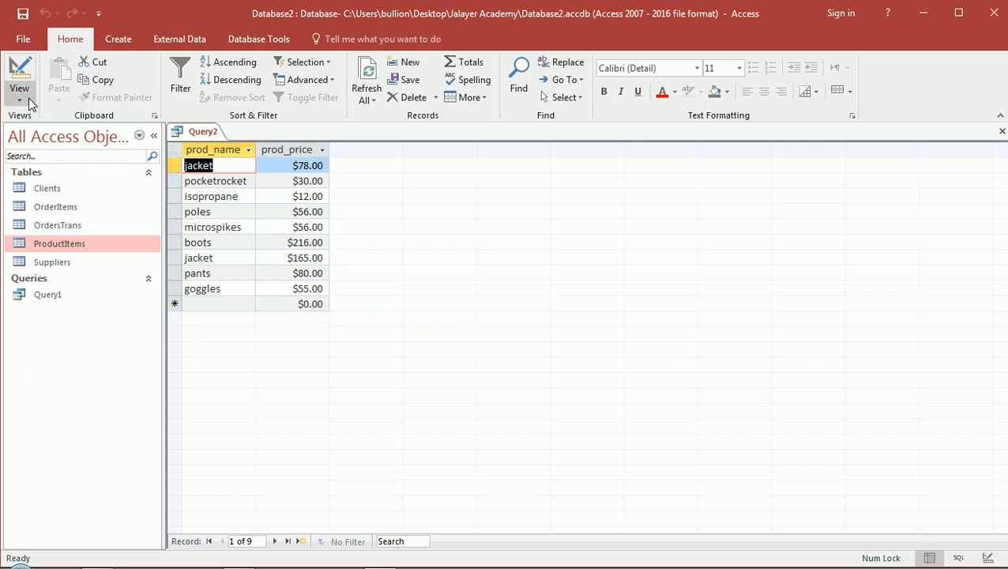
click(19, 76)
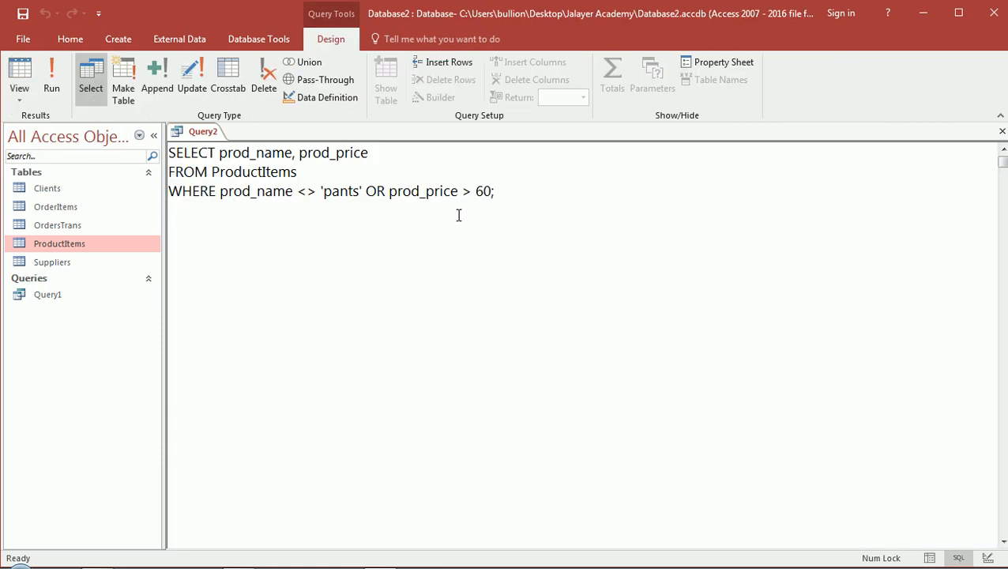
mouse_move(202, 218)
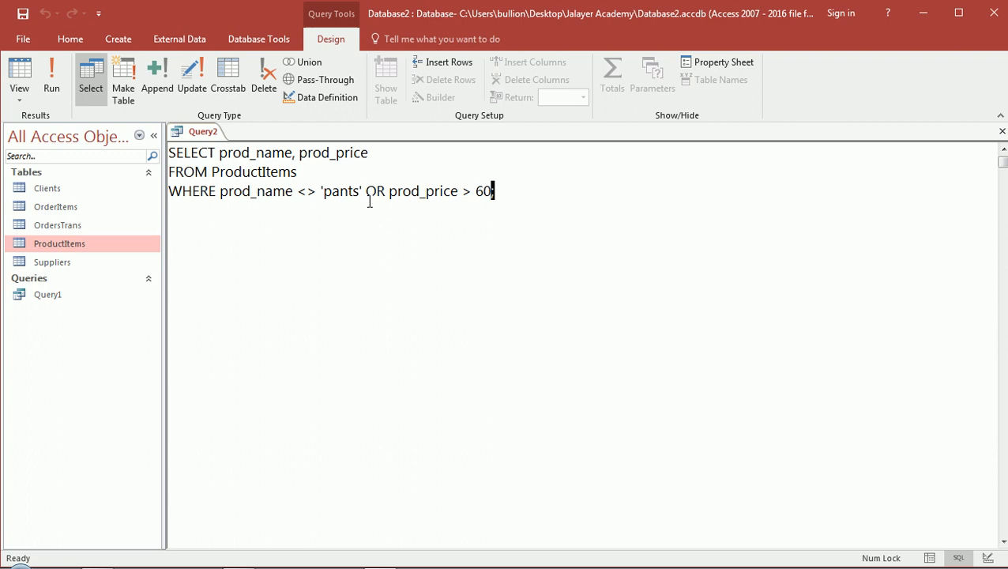
Change the condition to WHERE prod_name = 'pants' and run it, listing three pants rows.
key(Backspace)
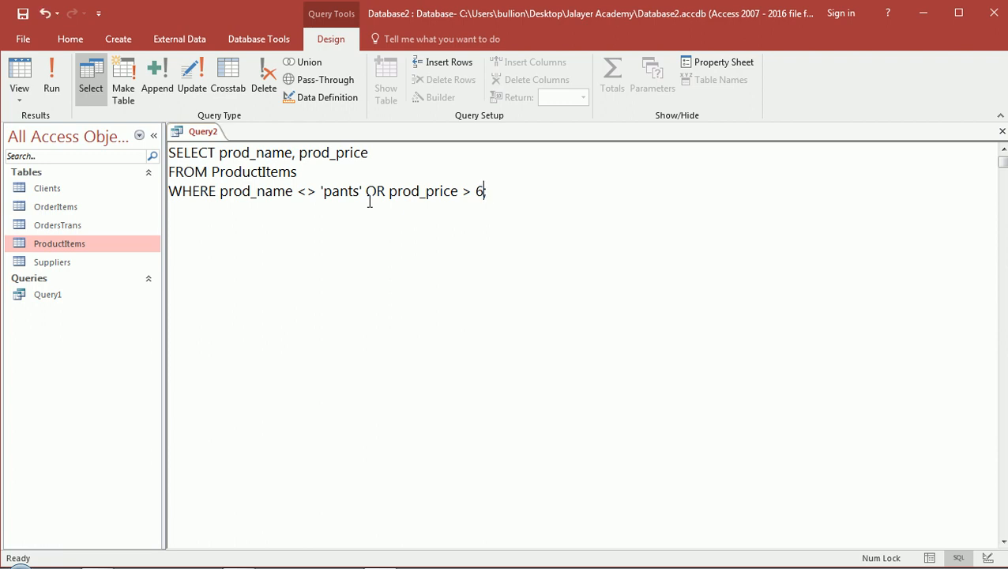
key(Backspace)
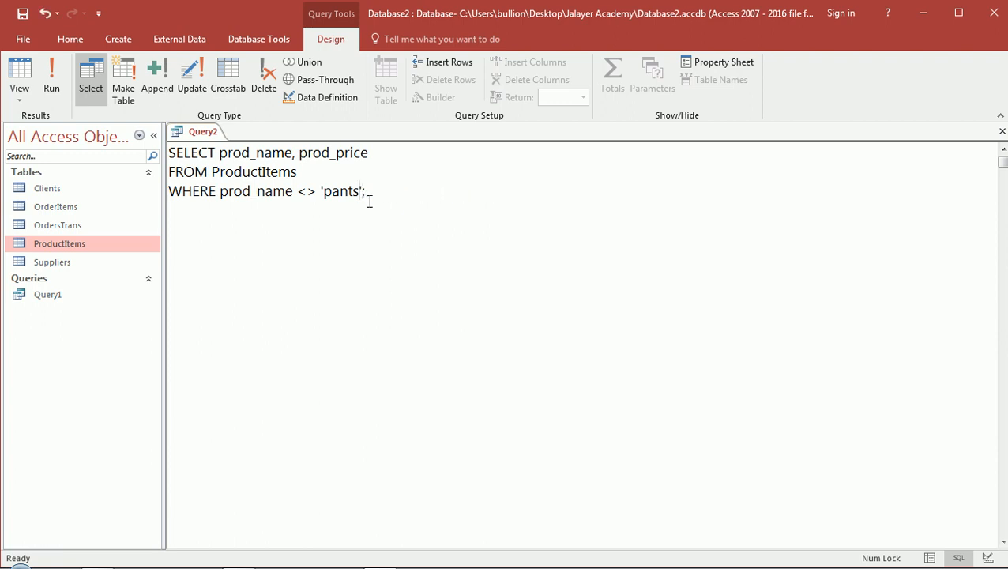
key(Backspace)
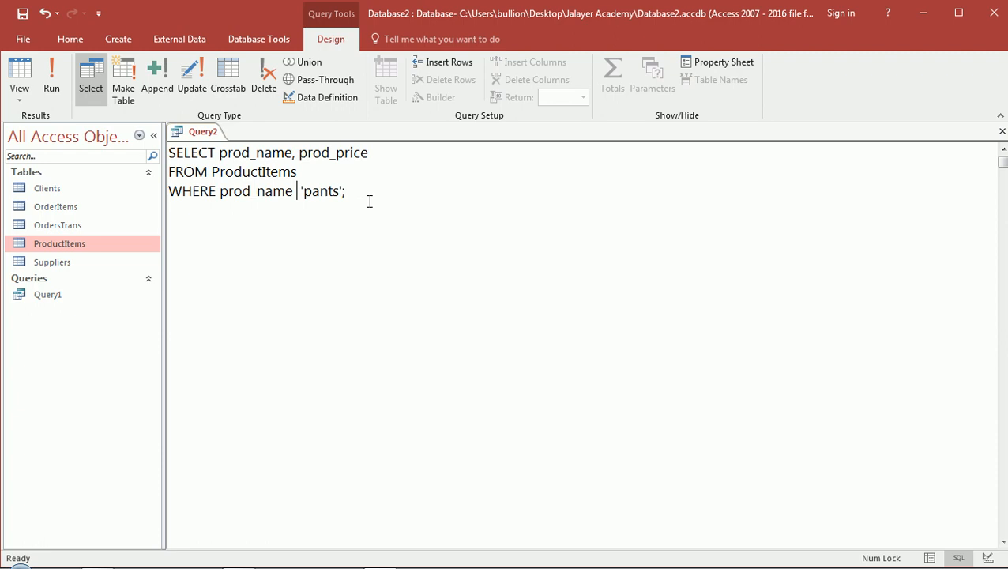
text(=)
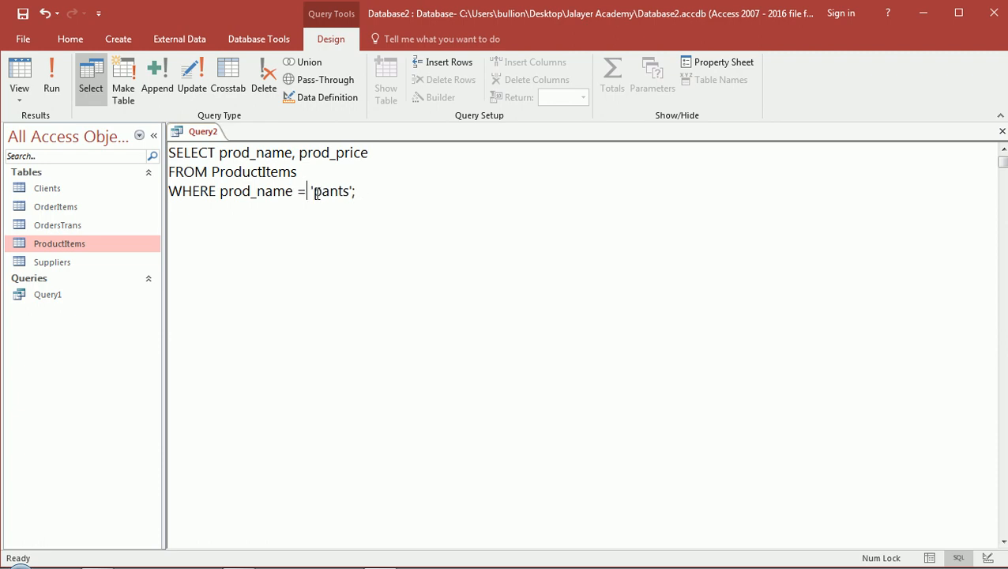
click(50, 76)
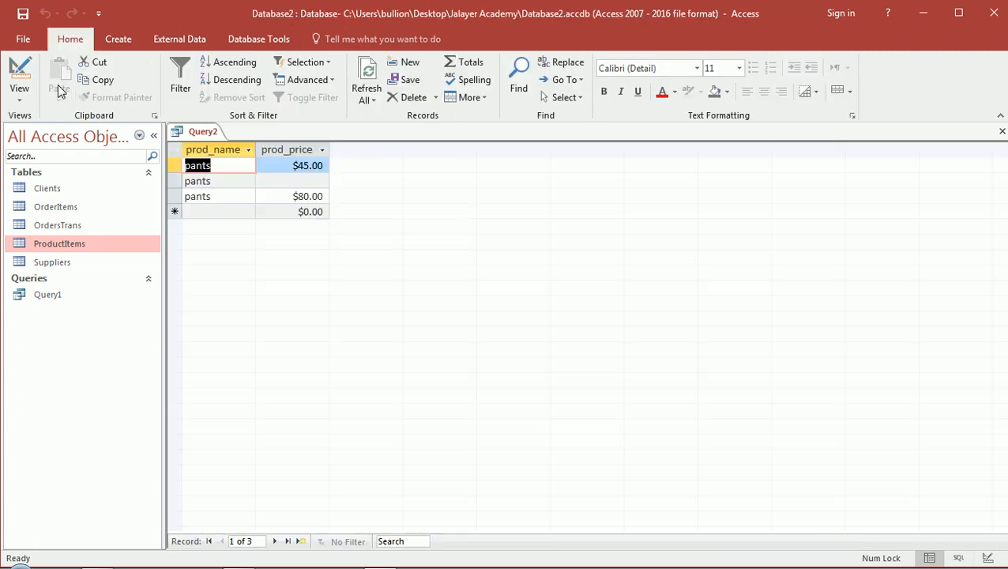